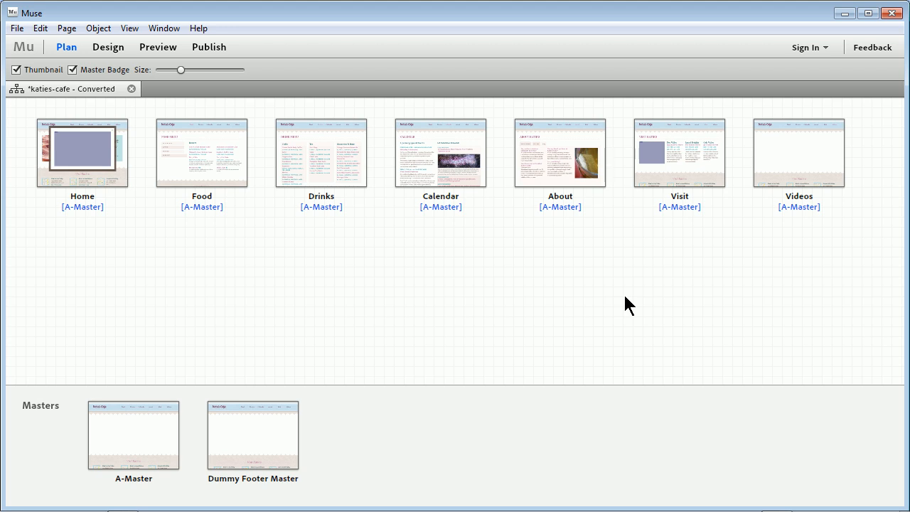
# Step: Bring the Videos page of the Katie's Café site into Design view from Plan view
pyautogui.click(560, 154)
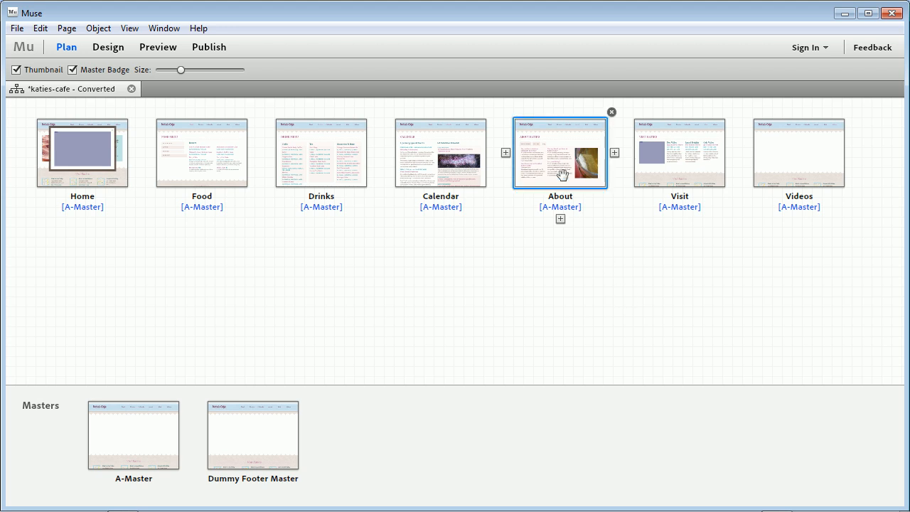
pyautogui.moveTo(610, 163)
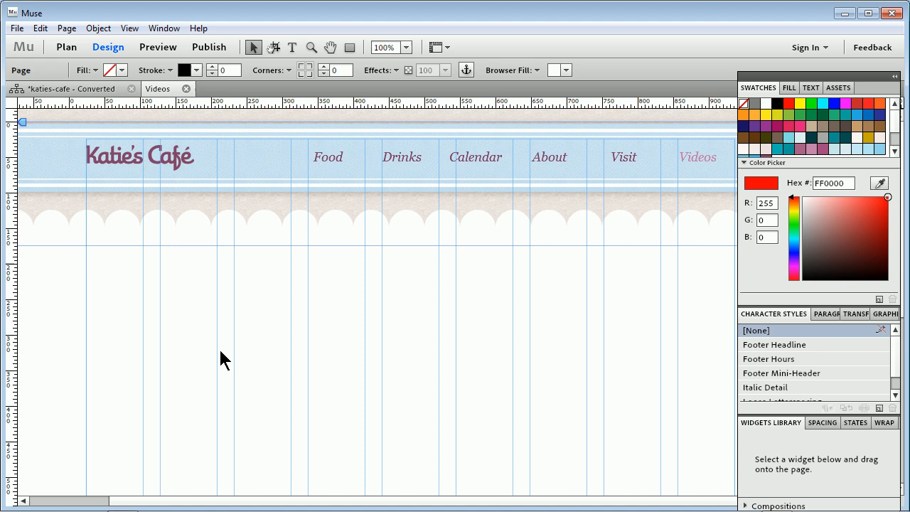
# Step: Start adding a custom HTML item to the Videos page via Object > Insert HTML
pyautogui.scroll(-3)
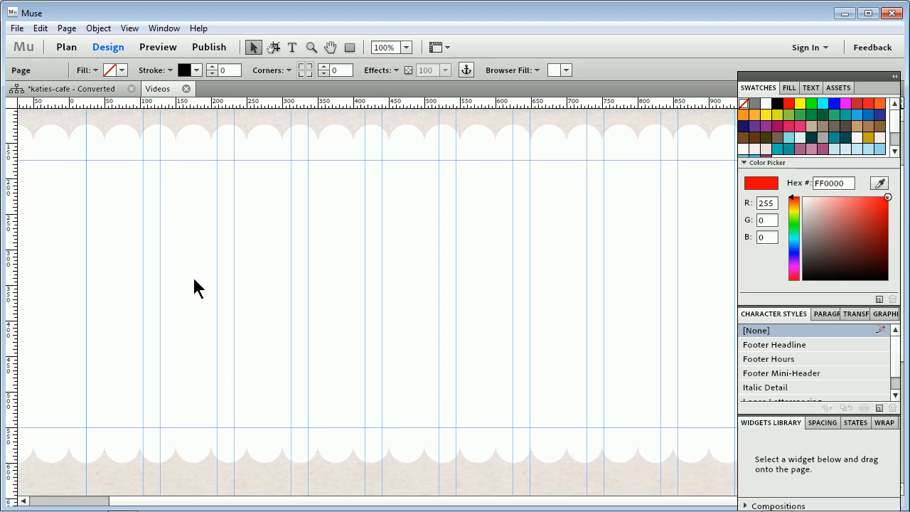
pyautogui.click(98, 29)
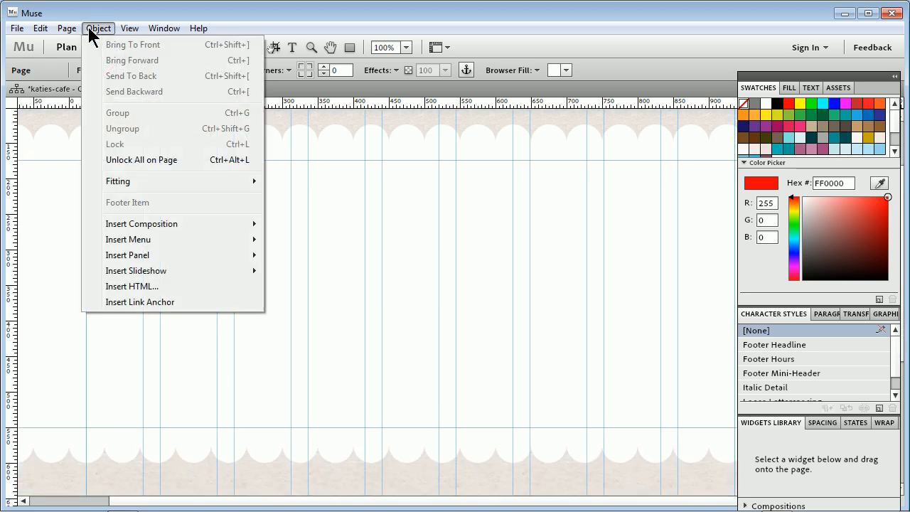
pyautogui.moveTo(157, 293)
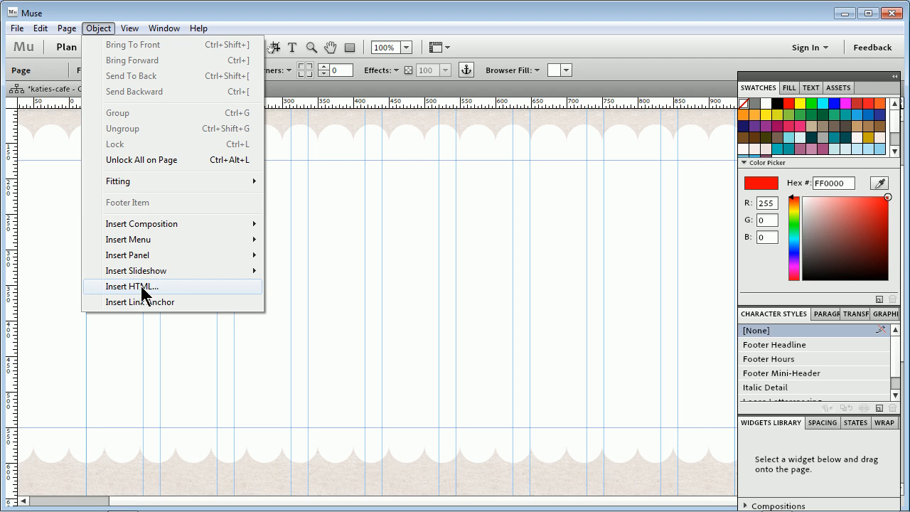
pyautogui.click(131, 286)
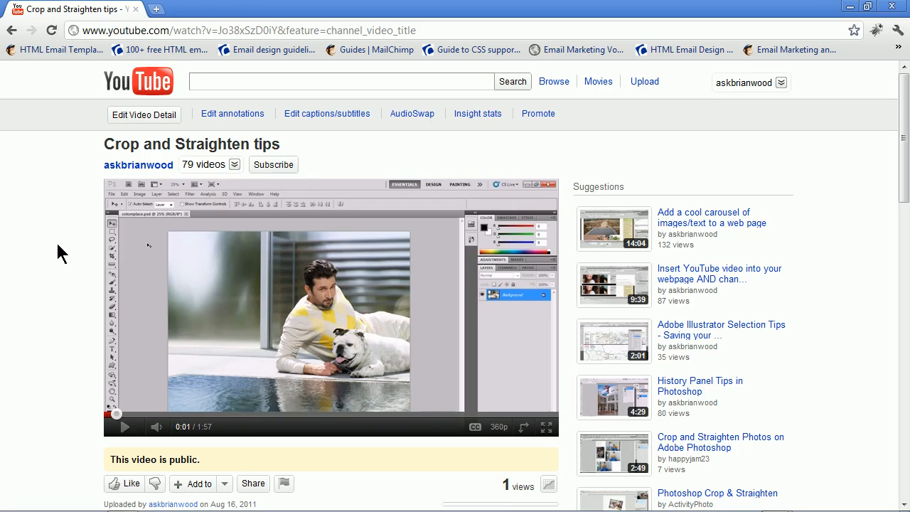
pyautogui.moveTo(77, 233)
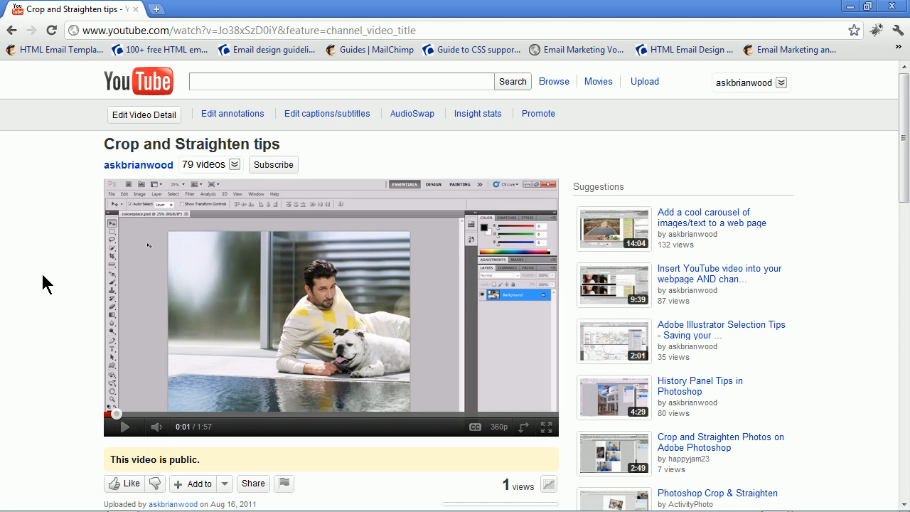
# Step: Reveal the Share panel with the short youtu.be link for the Crop and Straighten tips video
pyautogui.scroll(-3)
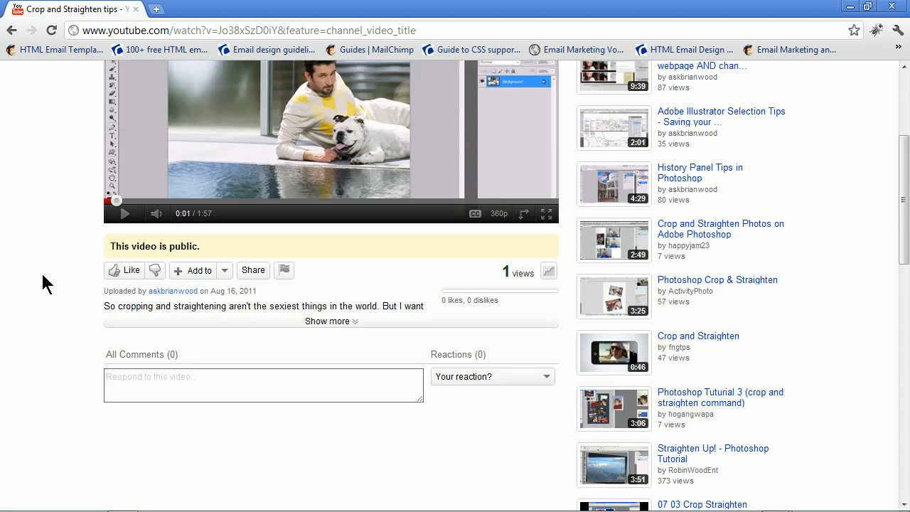
pyautogui.moveTo(253, 271)
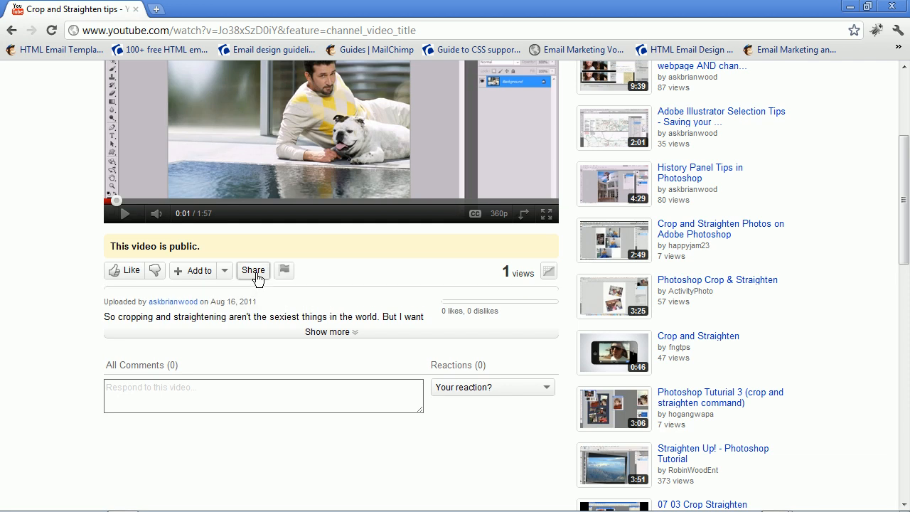
pyautogui.click(254, 271)
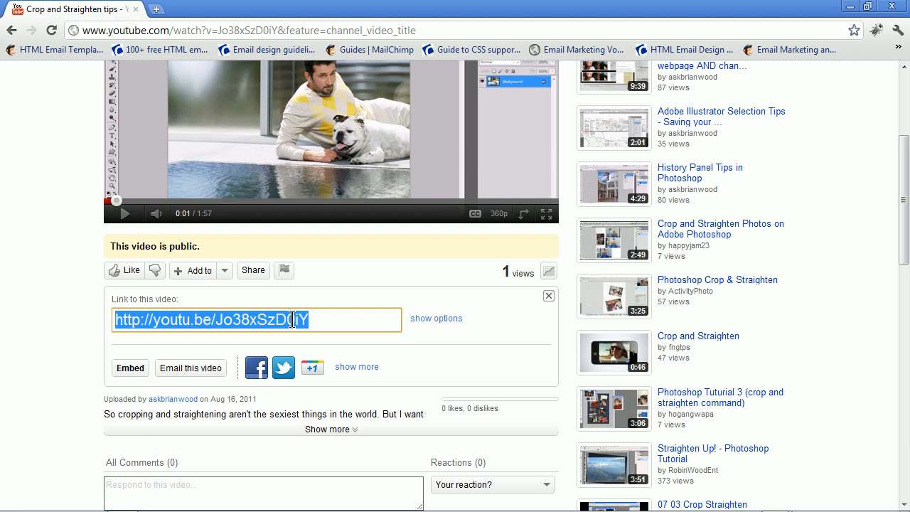
pyautogui.moveTo(44, 322)
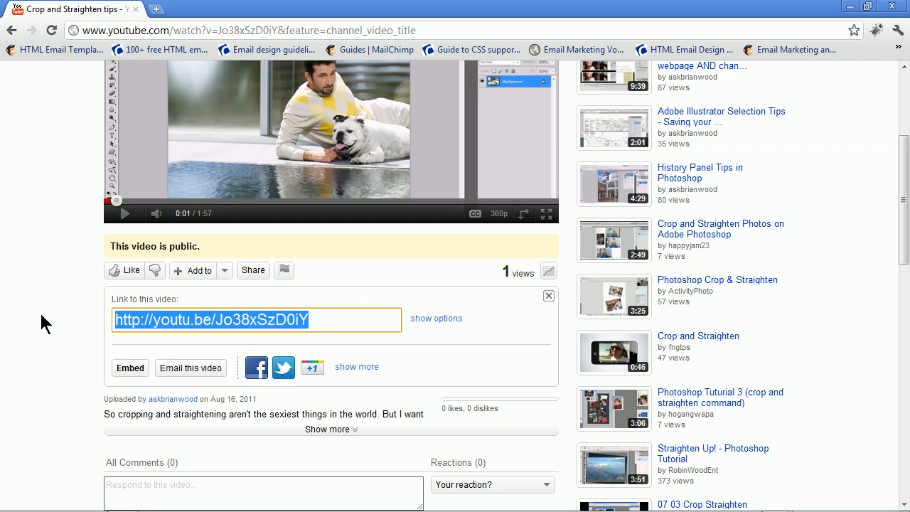
# Step: Show the embed code with suggested videos turned off and HD playback enabled
pyautogui.scroll(-3)
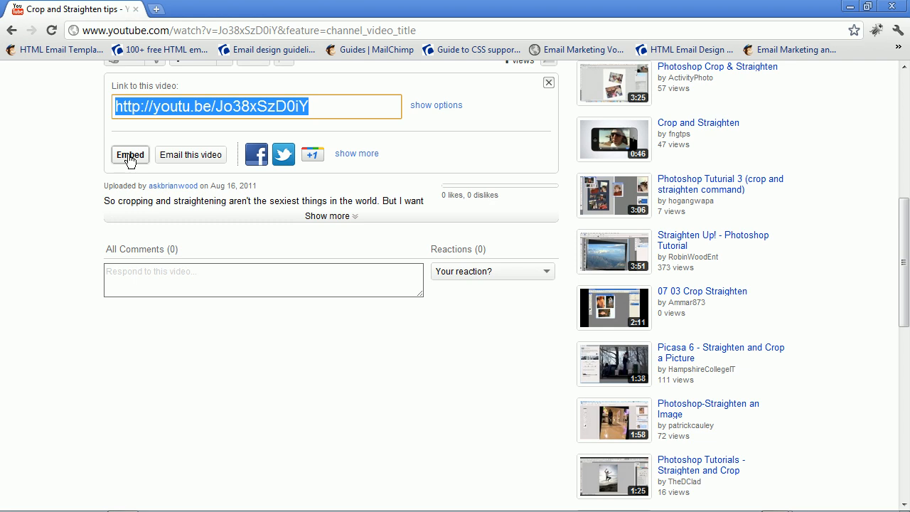
pyautogui.click(130, 154)
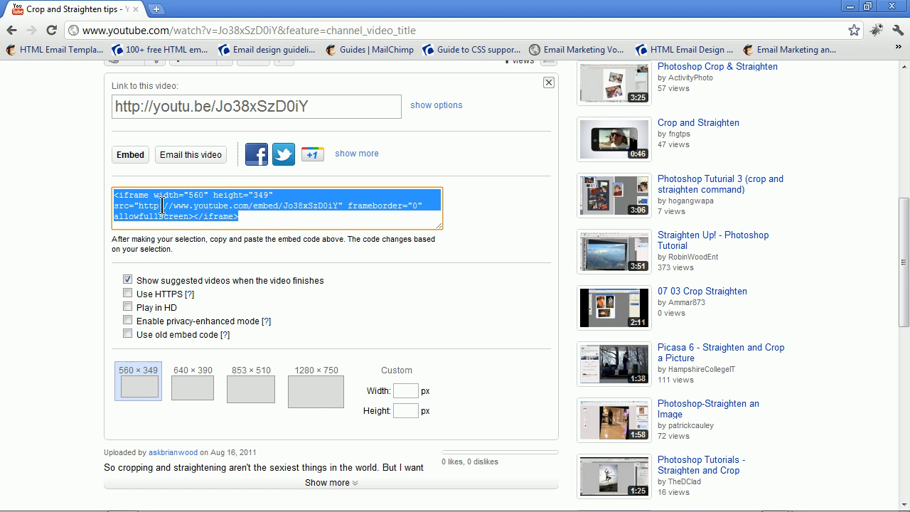
pyautogui.moveTo(176, 273)
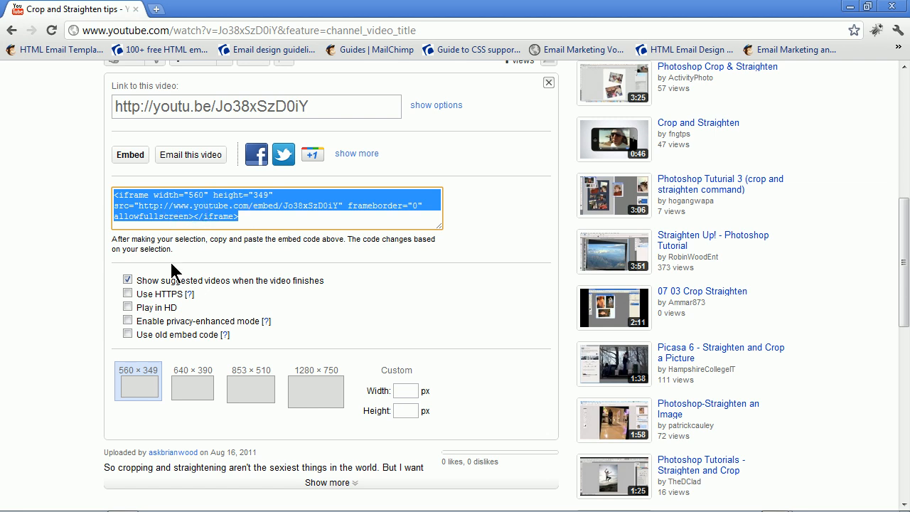
pyautogui.click(128, 279)
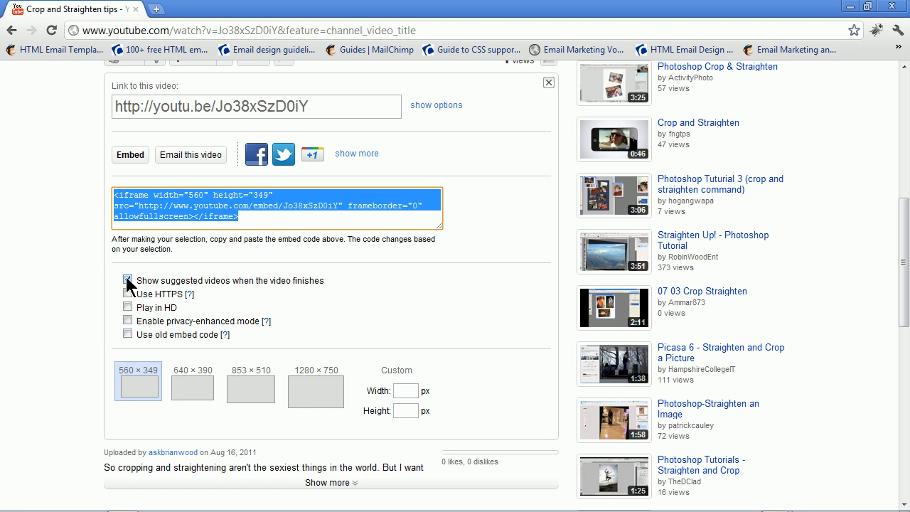
pyautogui.click(128, 279)
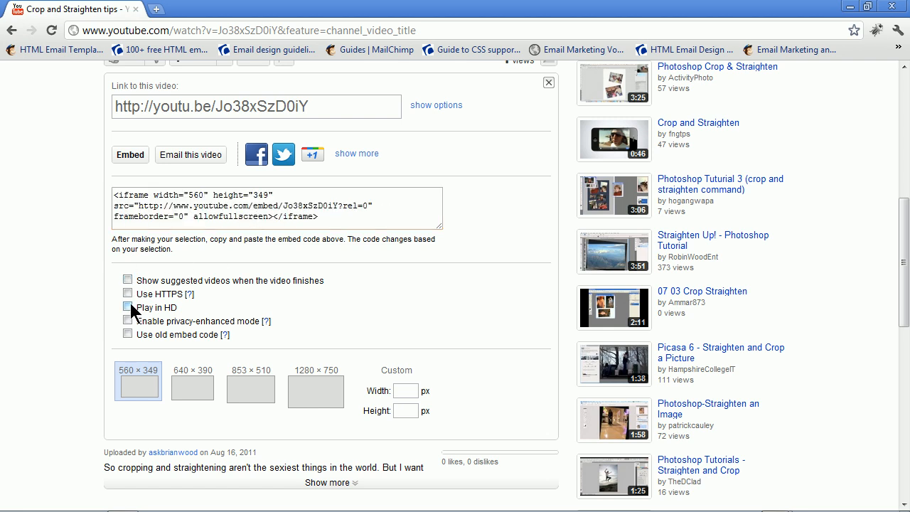
pyautogui.click(128, 307)
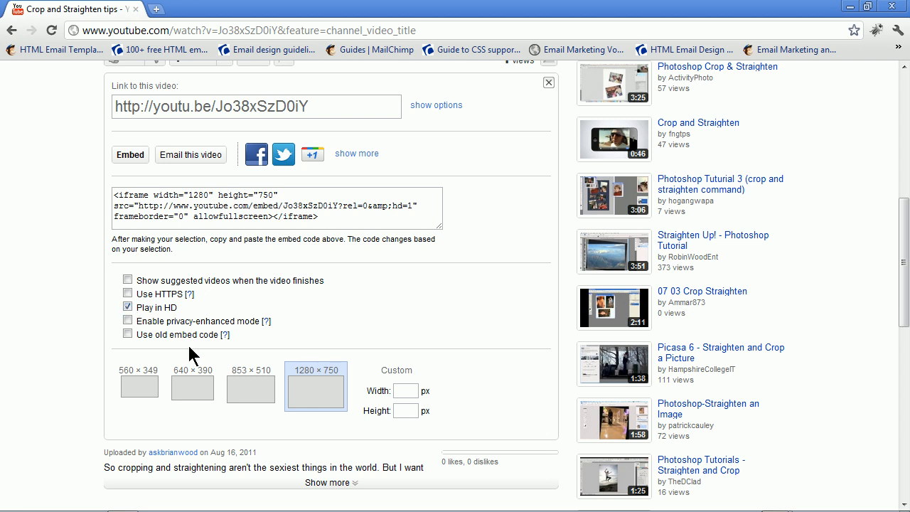
# Step: Set the embedded player size to 853 by 510 and begin a custom width
pyautogui.click(192, 381)
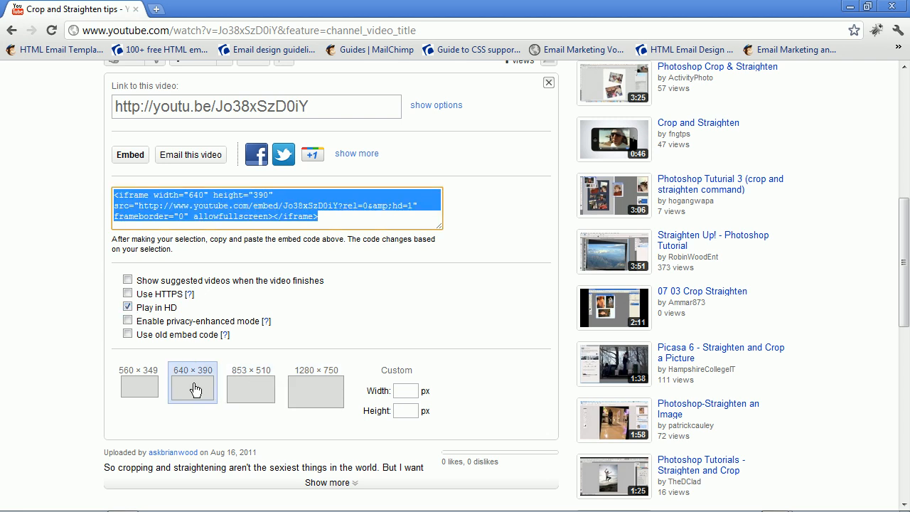
pyautogui.moveTo(168, 391)
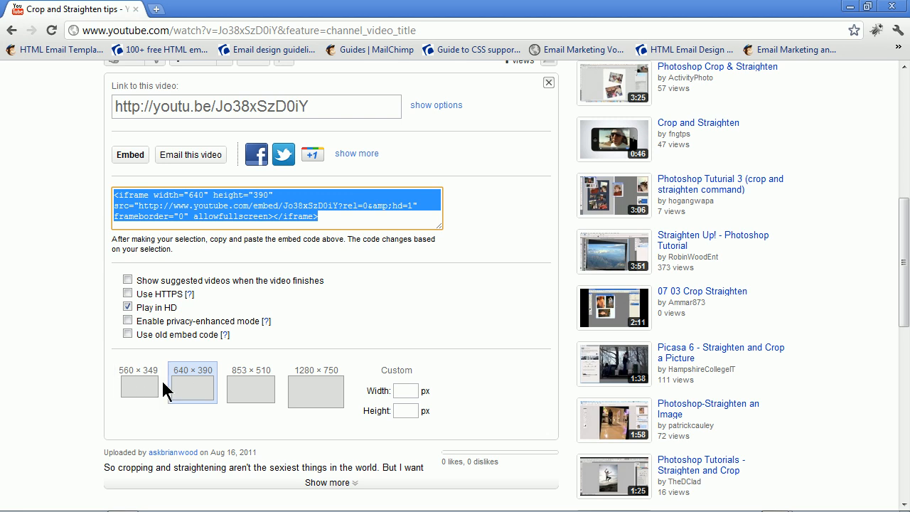
pyautogui.click(250, 390)
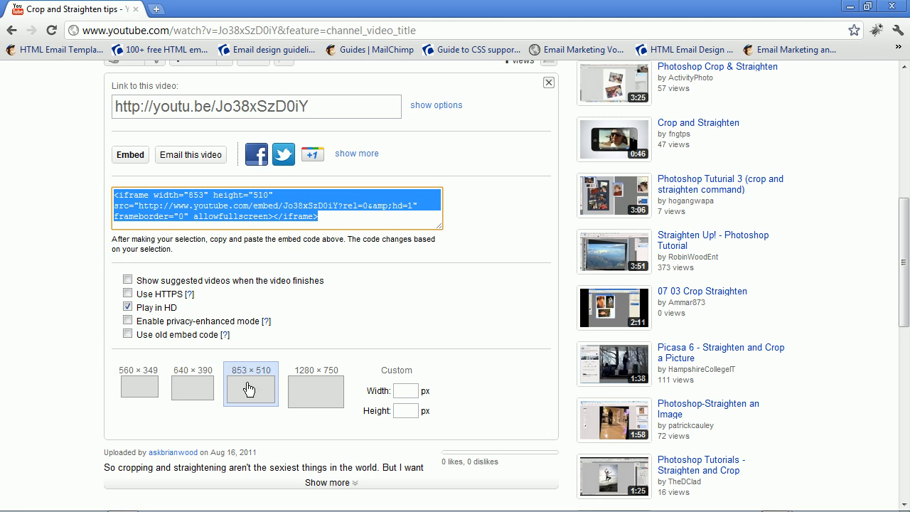
pyautogui.click(405, 390)
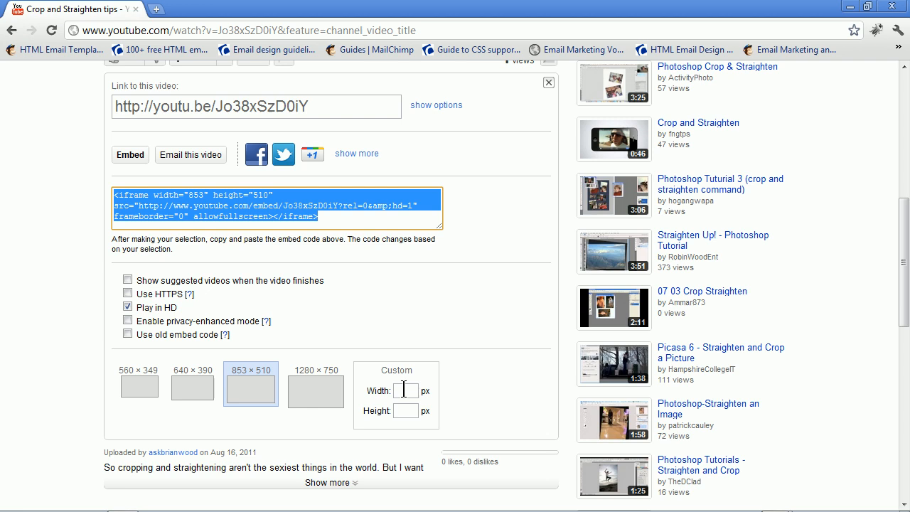
pyautogui.write('700')
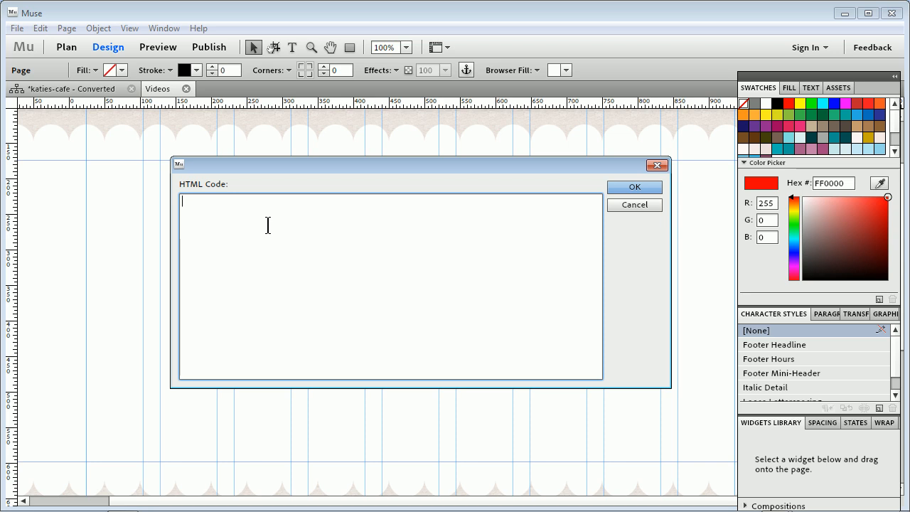
# Step: Place the 700×428 YouTube iframe embed code on the page as an HTML item
pyautogui.write('<iframe width="700" height="428" src="http://www.youtube.com/embed/Jo38xSzD0iY?rel=0&amp;hd=1" frameborder="0" allowfullscreen></iframe>')
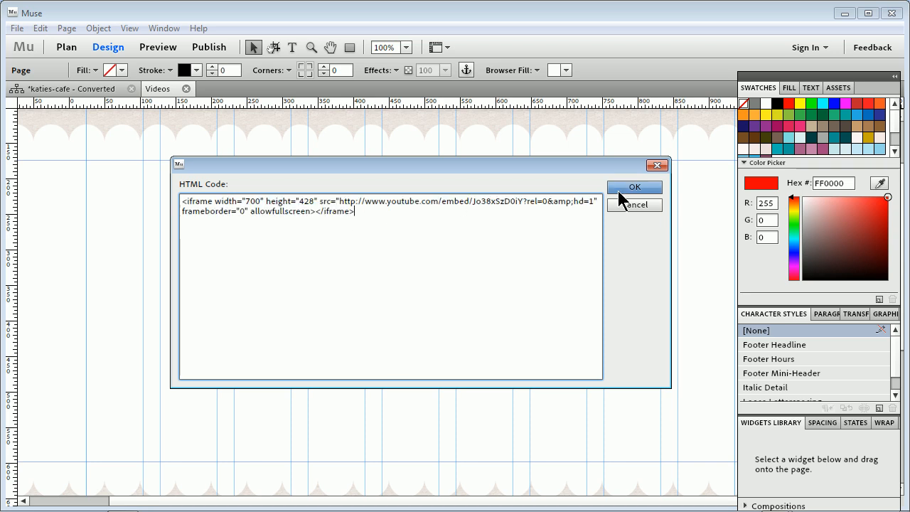
pyautogui.click(634, 188)
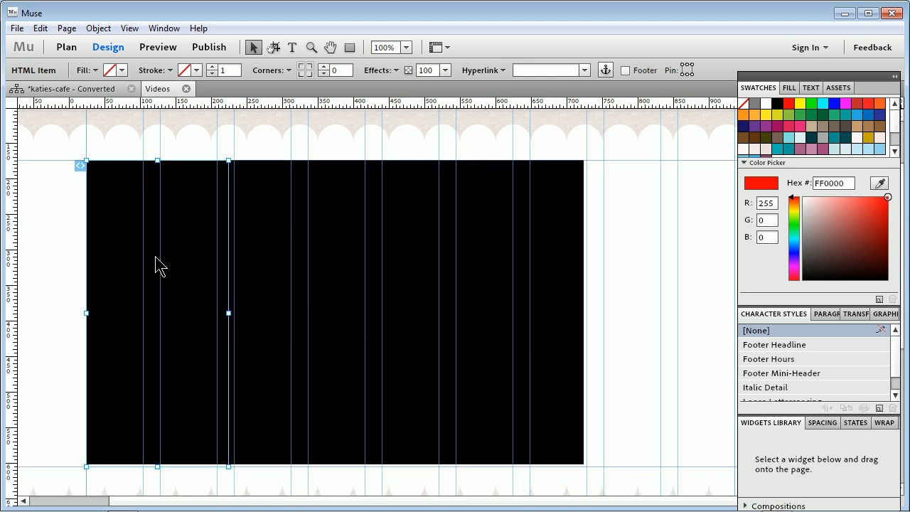
pyautogui.moveTo(242, 345)
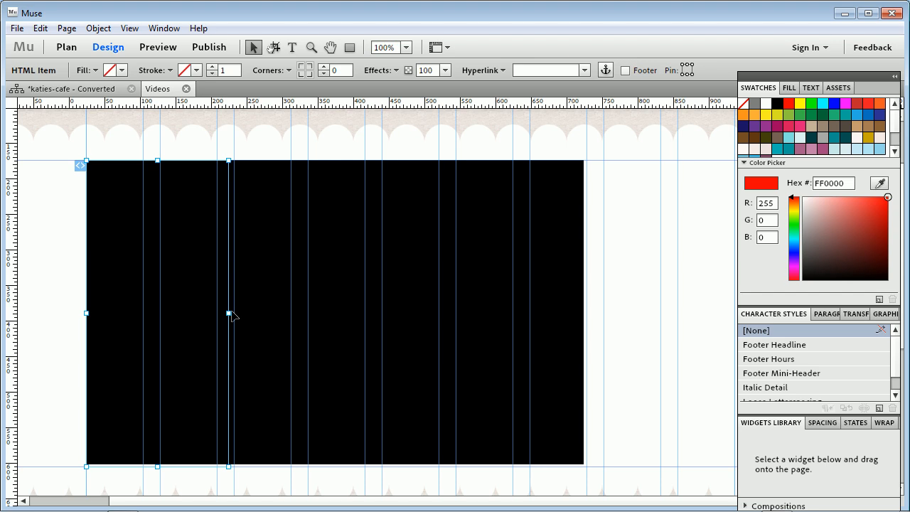
# Step: Resize the HTML item's frame to match the embedded video's width
pyautogui.moveTo(228, 313); pyautogui.dragTo(557, 311)
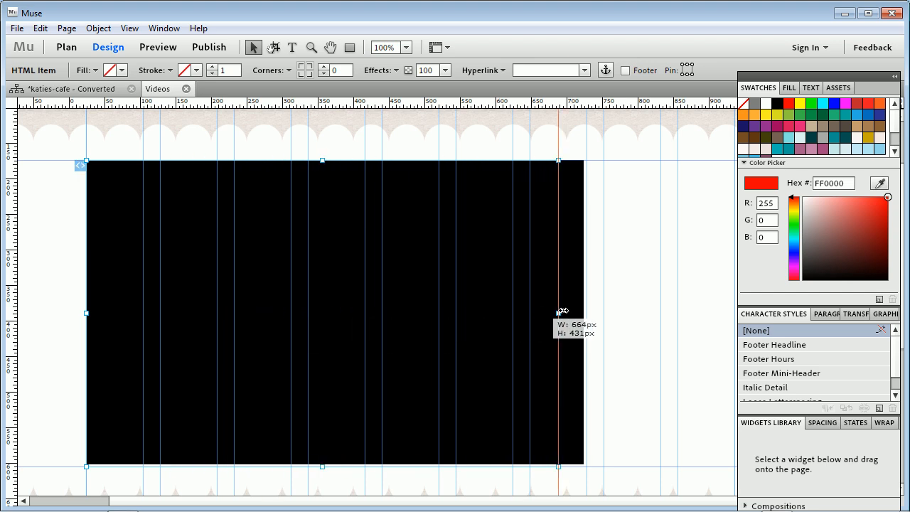
pyautogui.moveTo(558, 310); pyautogui.dragTo(586, 310)
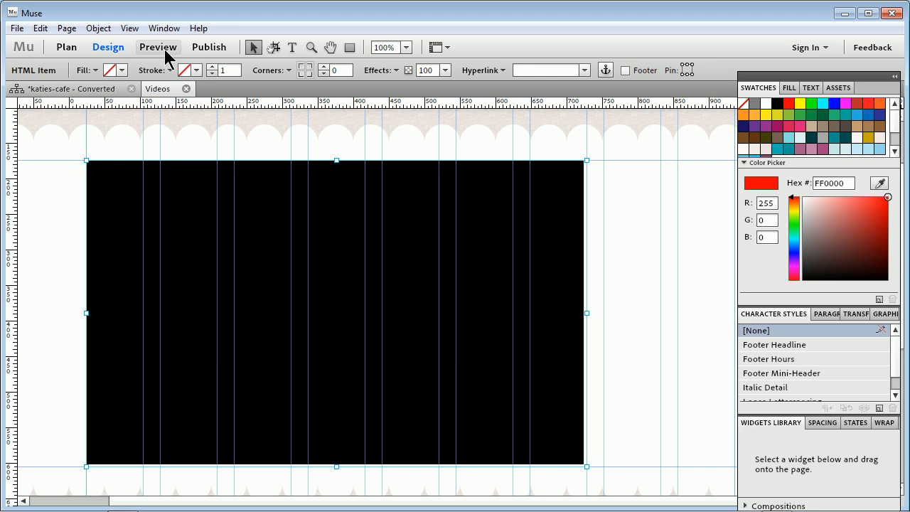
# Step: Play the embedded Crop and Straighten tips video in Muse's Preview
pyautogui.click(158, 47)
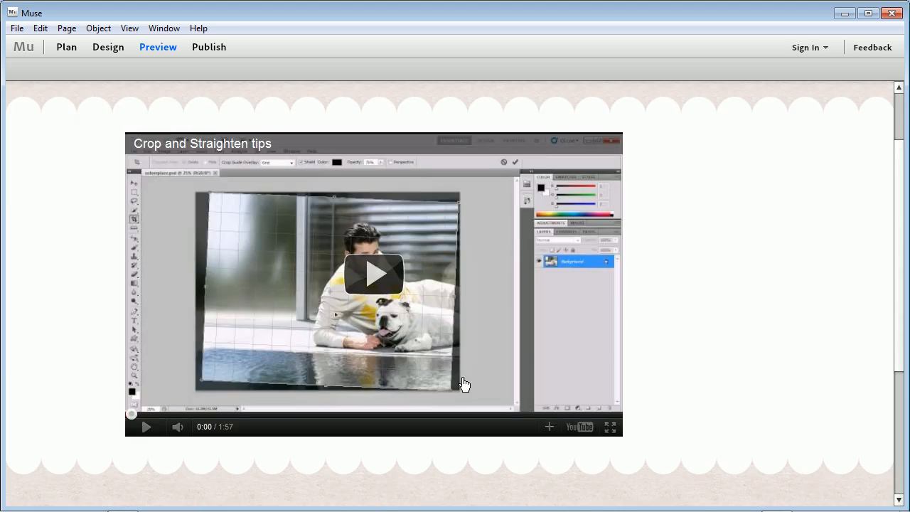
pyautogui.click(373, 273)
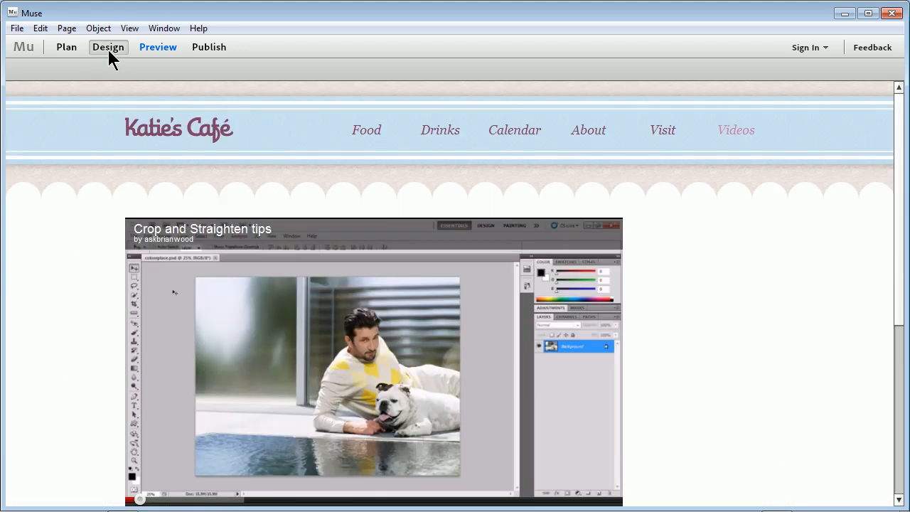
# Step: Review the HTML item's embed code in Design view, then return to Preview
pyautogui.click(108, 47)
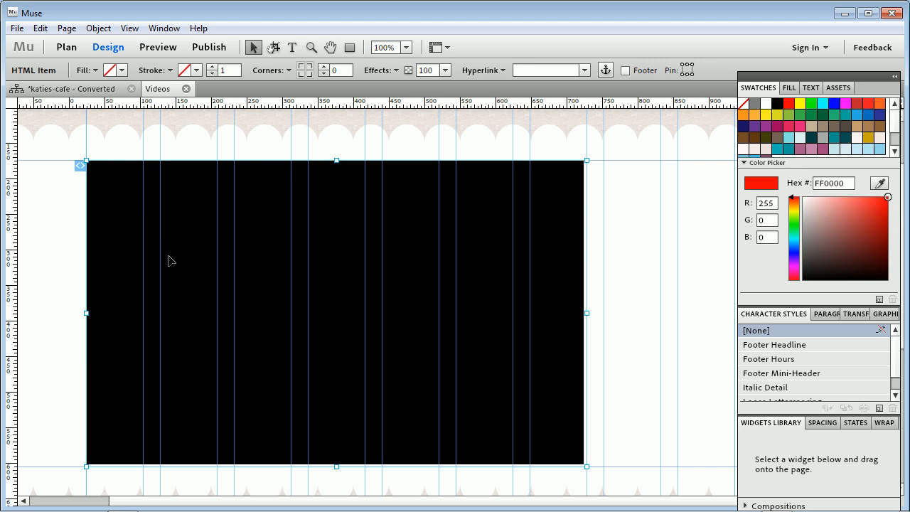
pyautogui.rightClick(177, 268)
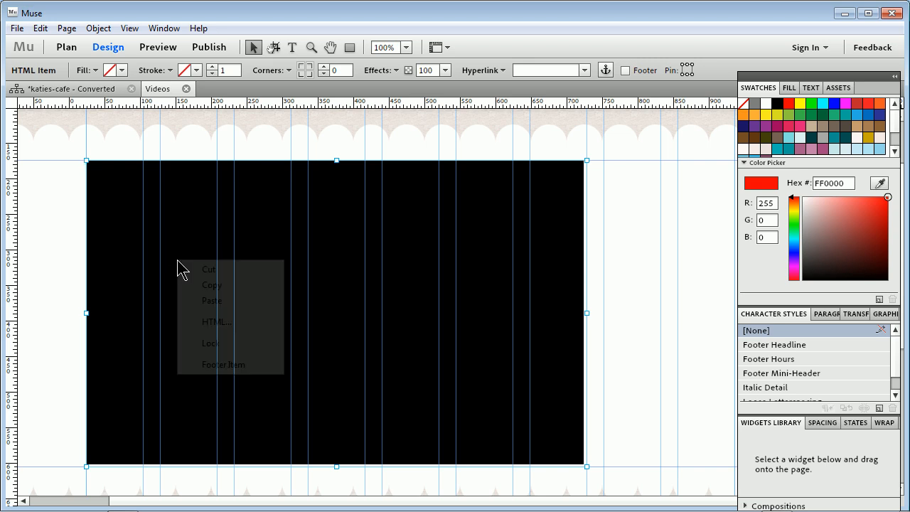
pyautogui.click(216, 321)
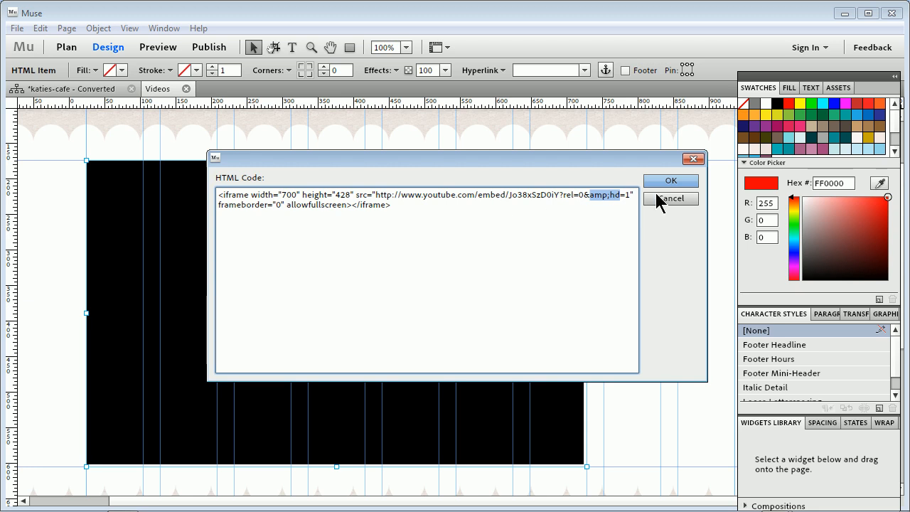
pyautogui.click(670, 199)
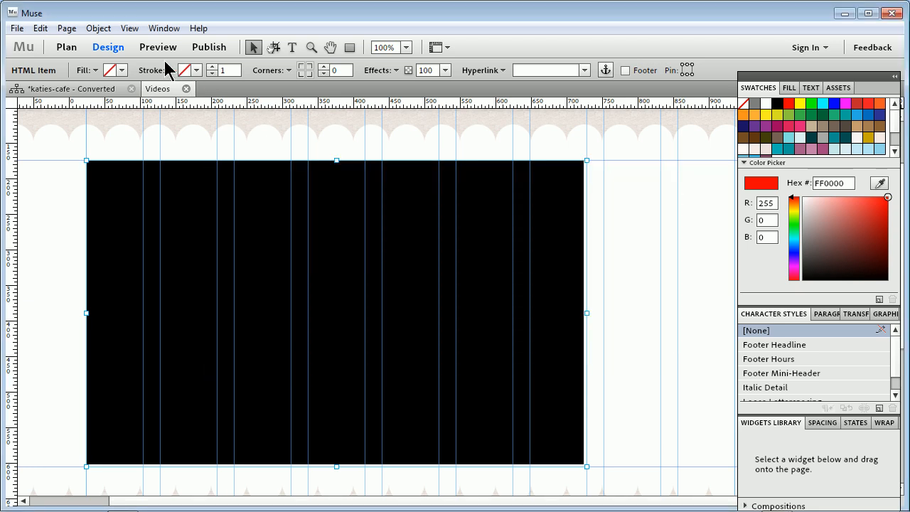
pyautogui.click(157, 47)
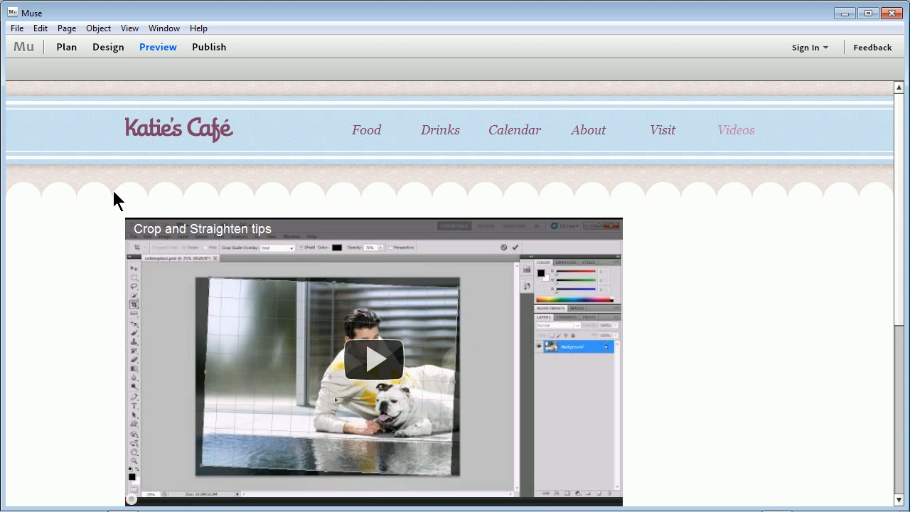
pyautogui.moveTo(88, 329)
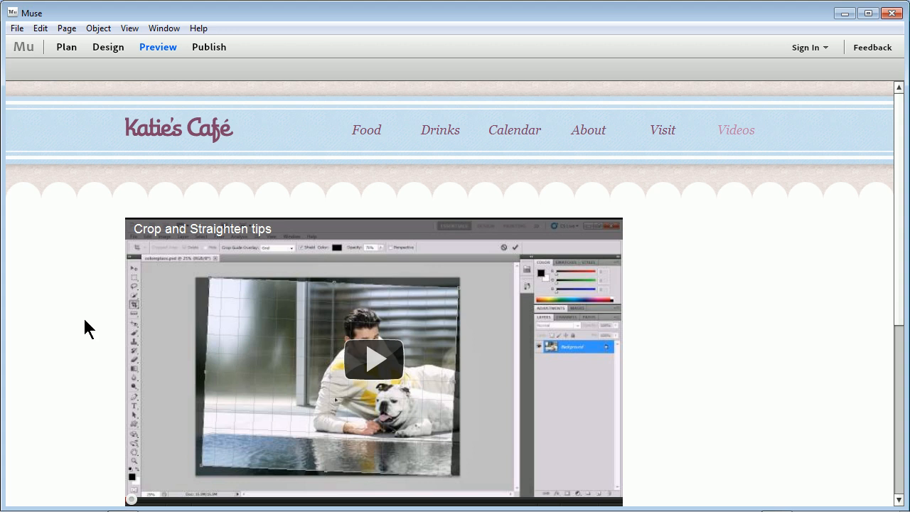